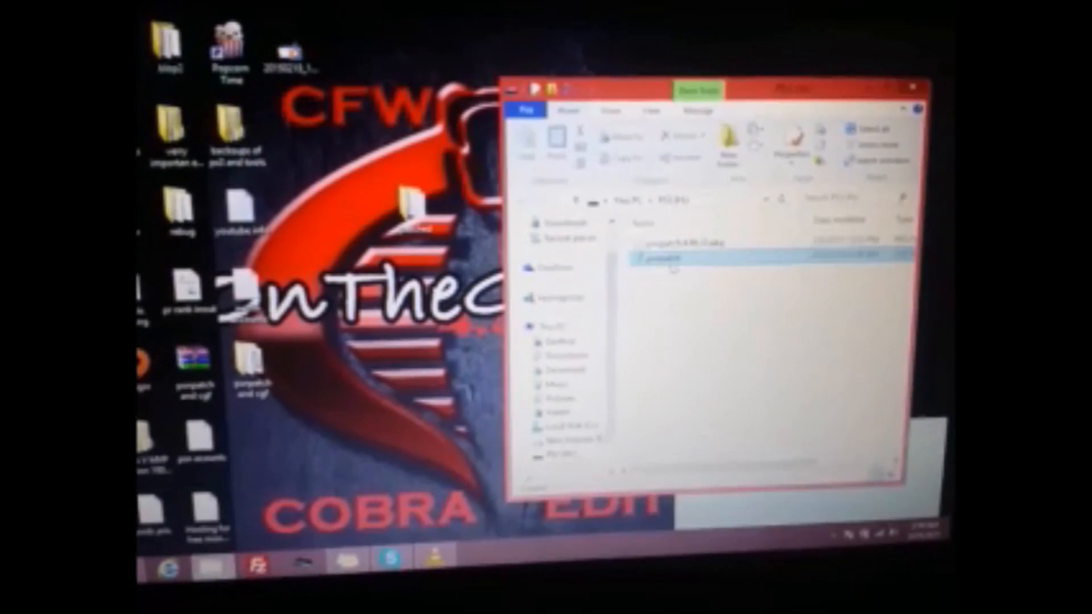
Open the tool's configuration file from the USB drive in Notepad for editing.
double_click(660, 259)
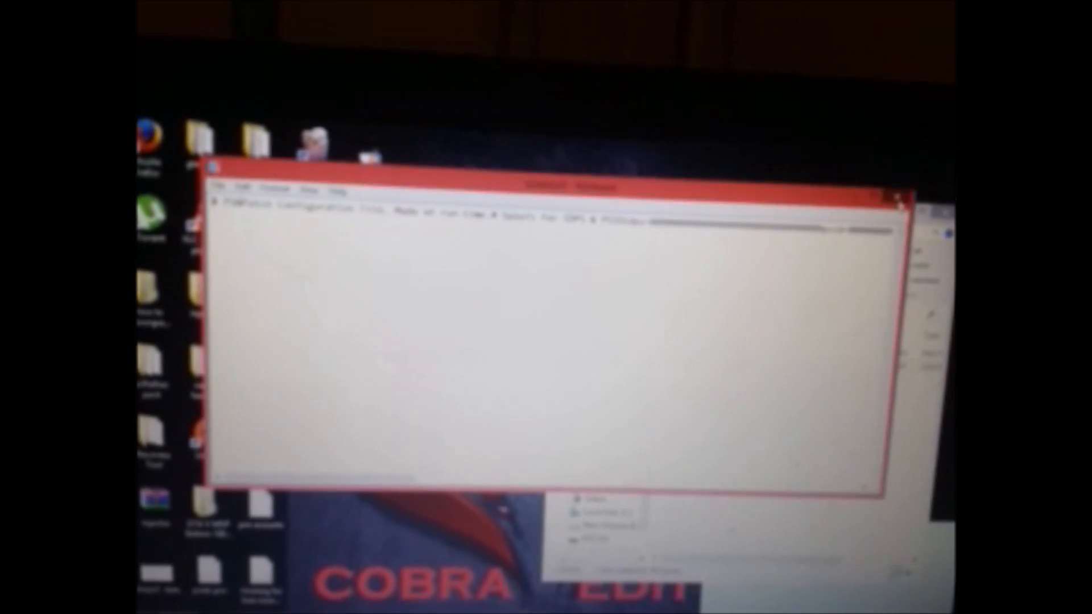